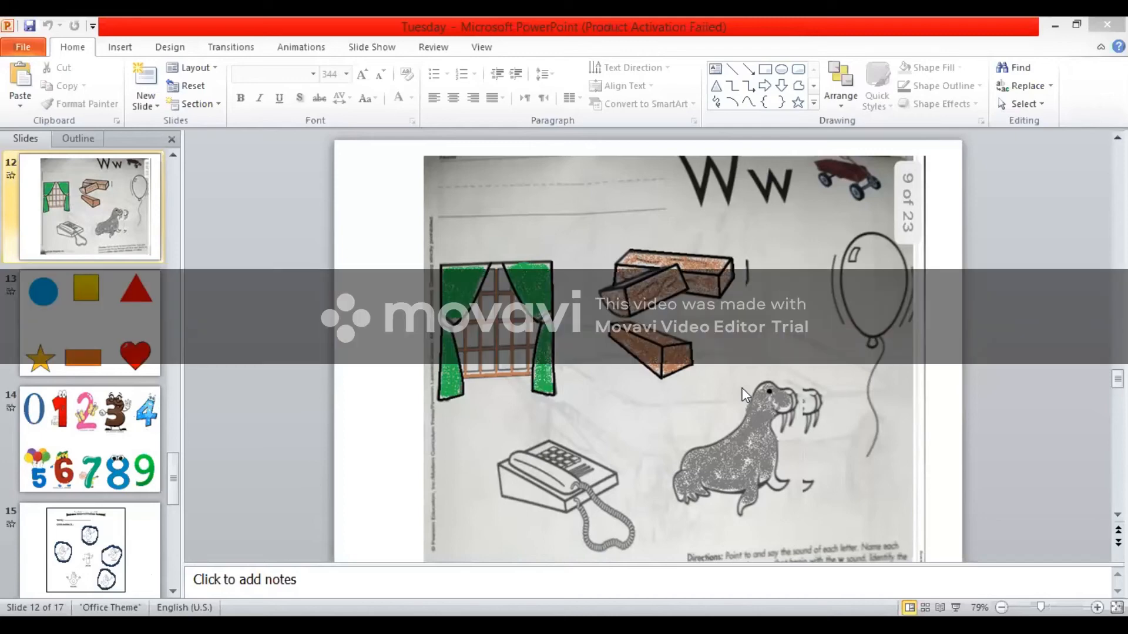
mouse_move(949, 24)
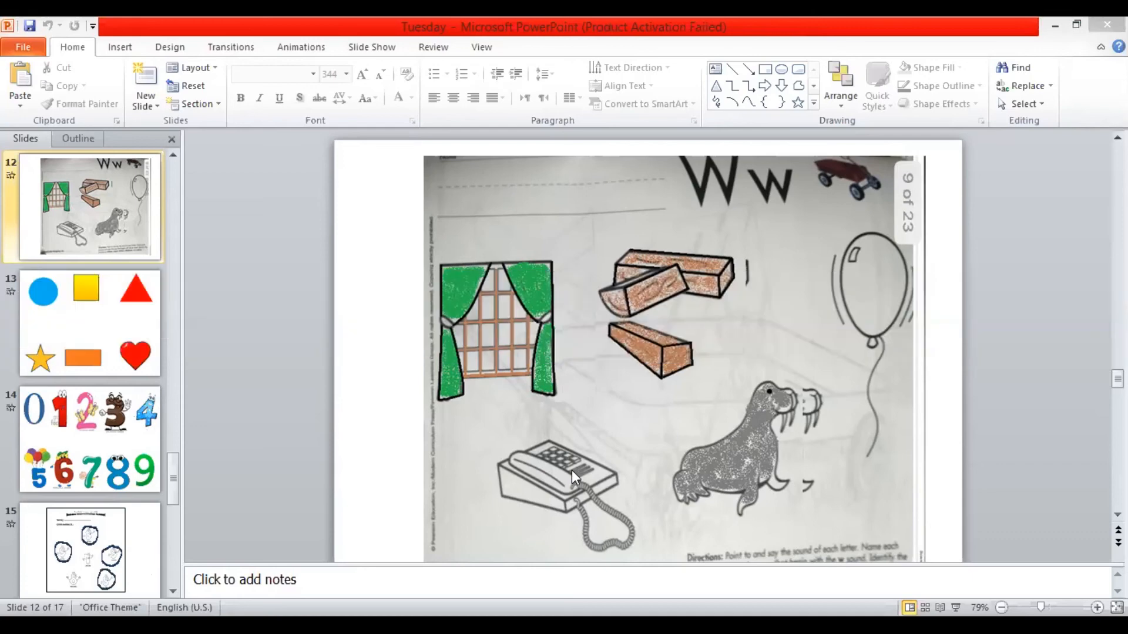
mouse_move(525, 583)
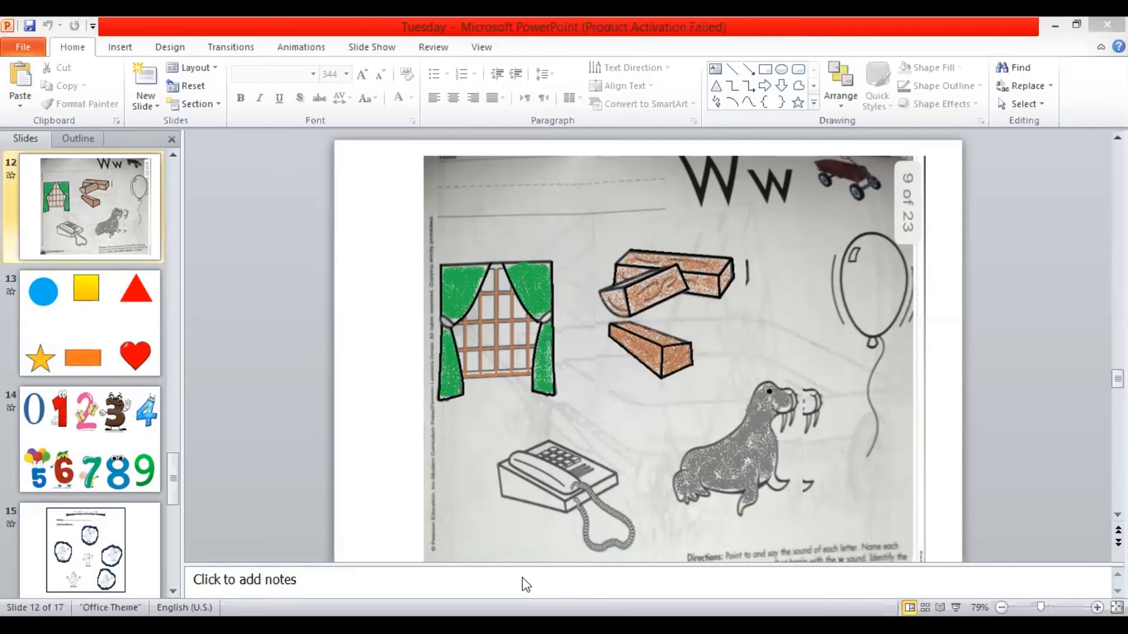
mouse_move(836, 584)
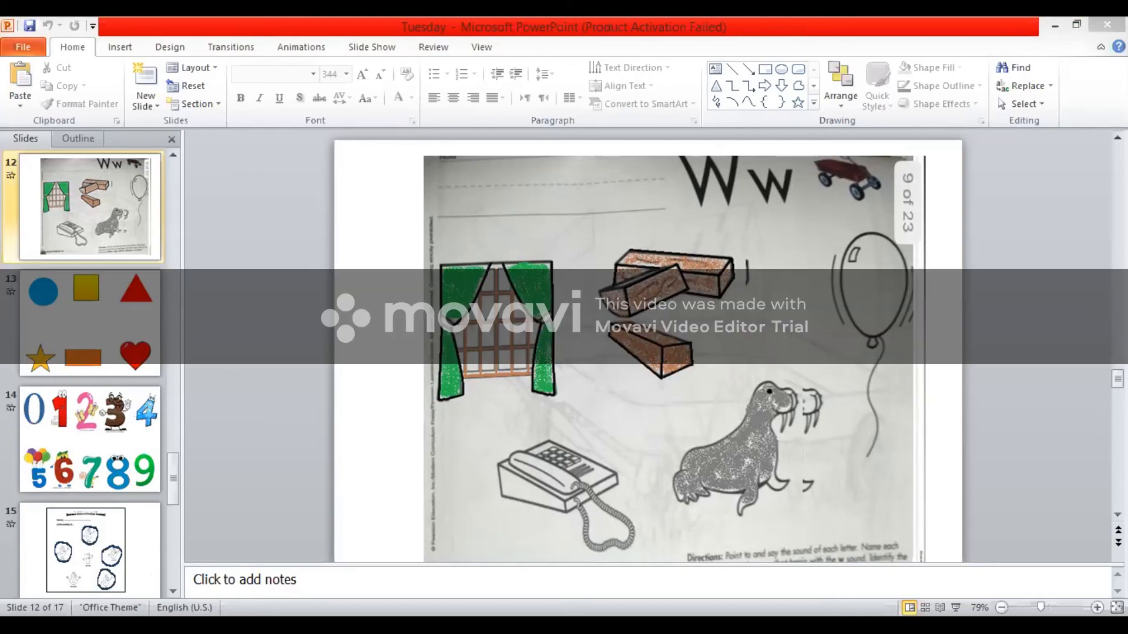
mouse_move(525, 594)
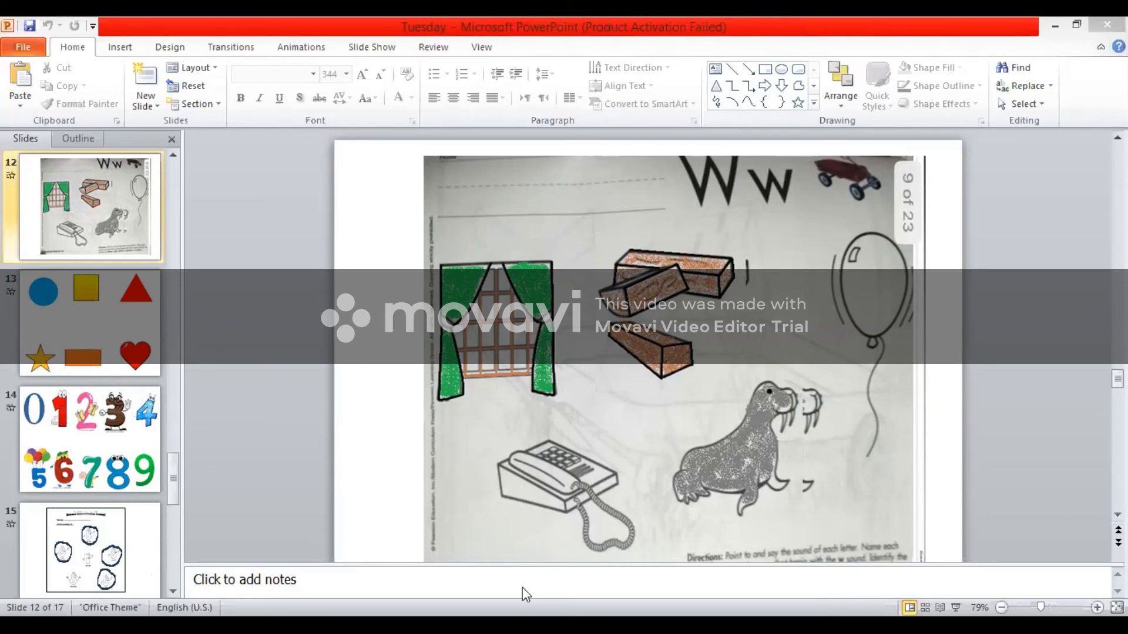